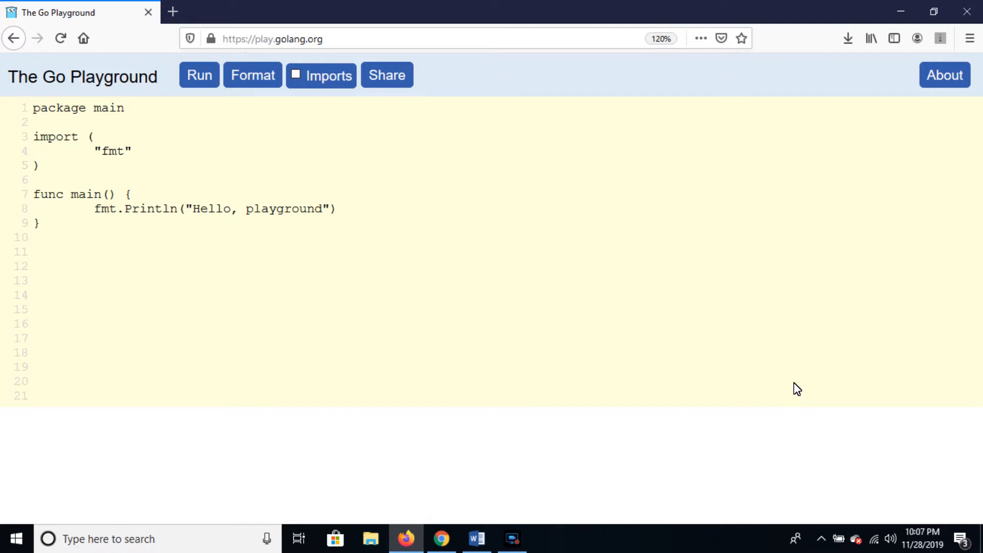
{"action": "mouse_move", "coordinate": [132, 226]}
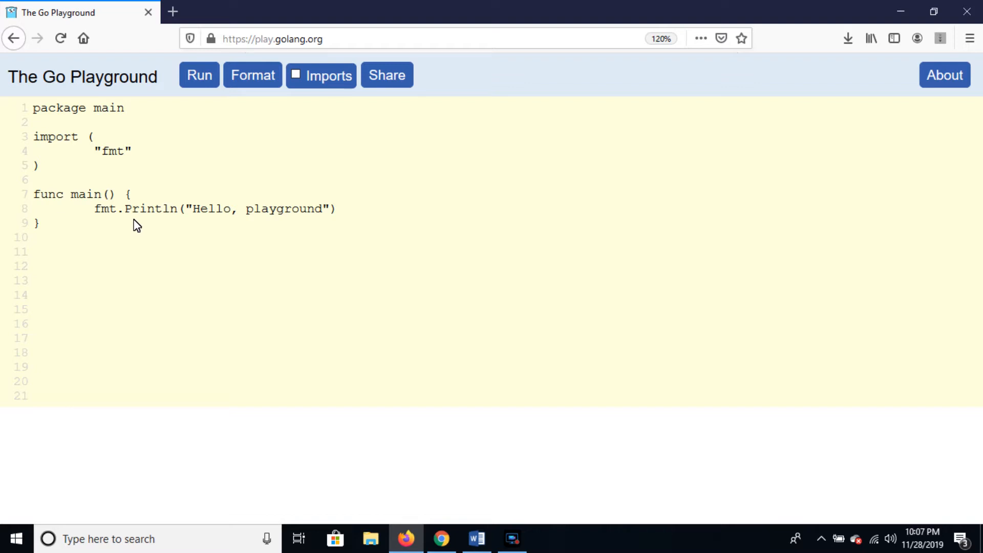
Paste a second fmt.Println("Hello, playground") at the end of line 8 and run it, hitting a syntax error.
{"action": "double_click", "coordinate": [135, 209]}
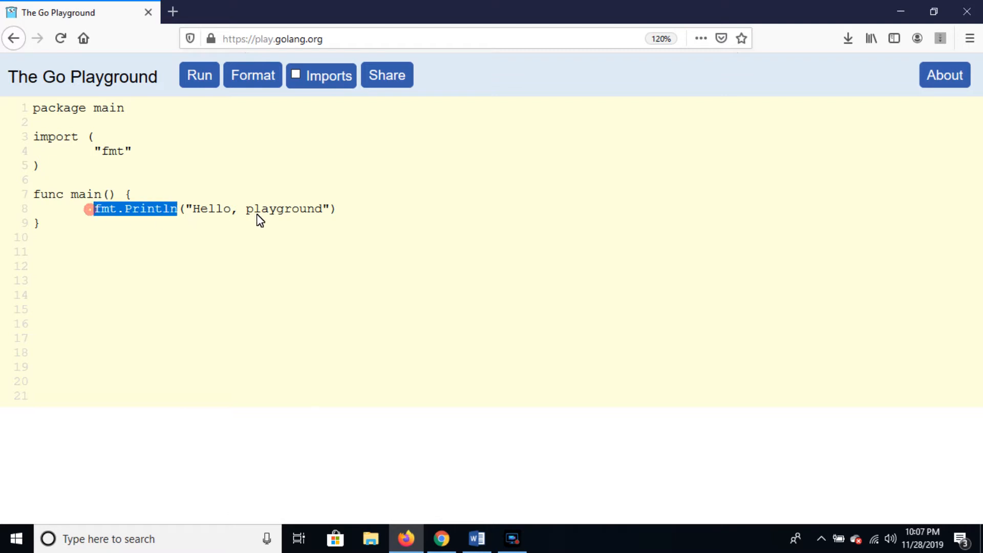
{"action": "left_click", "coordinate": [344, 209]}
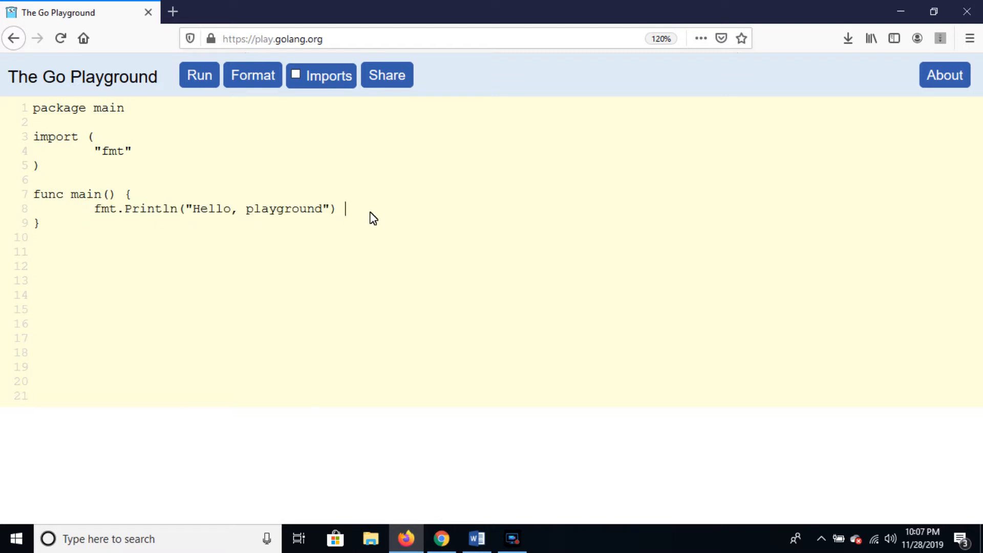
{"action": "type", "text": "fmt.Println(\"Hello, playground\")"}
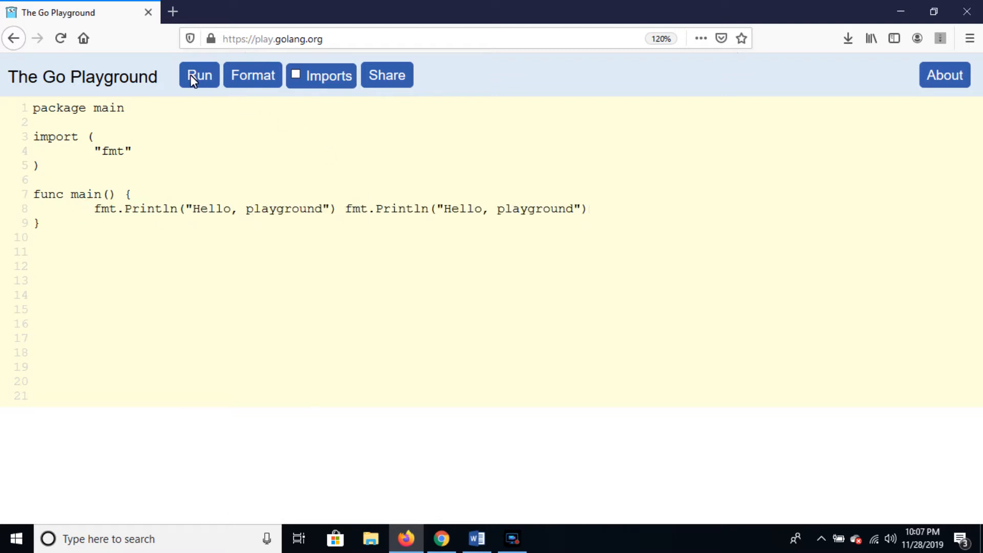
{"action": "left_click", "coordinate": [198, 75]}
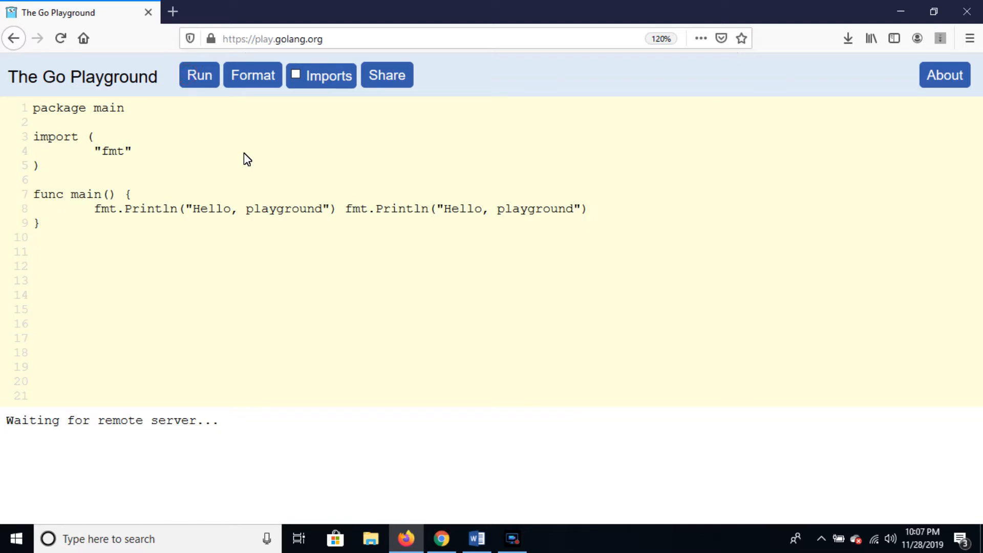
{"action": "mouse_move", "coordinate": [297, 364]}
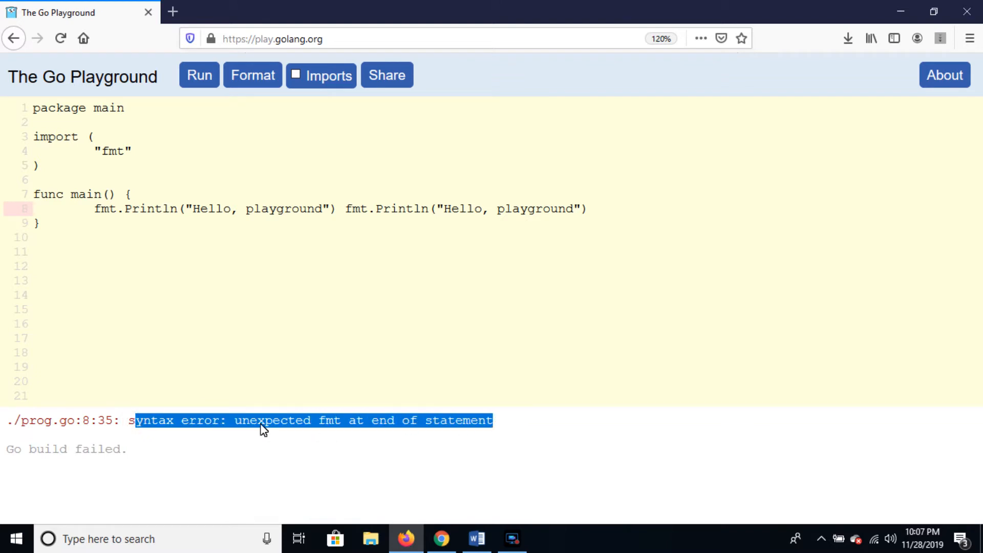
{"action": "mouse_move", "coordinate": [250, 432]}
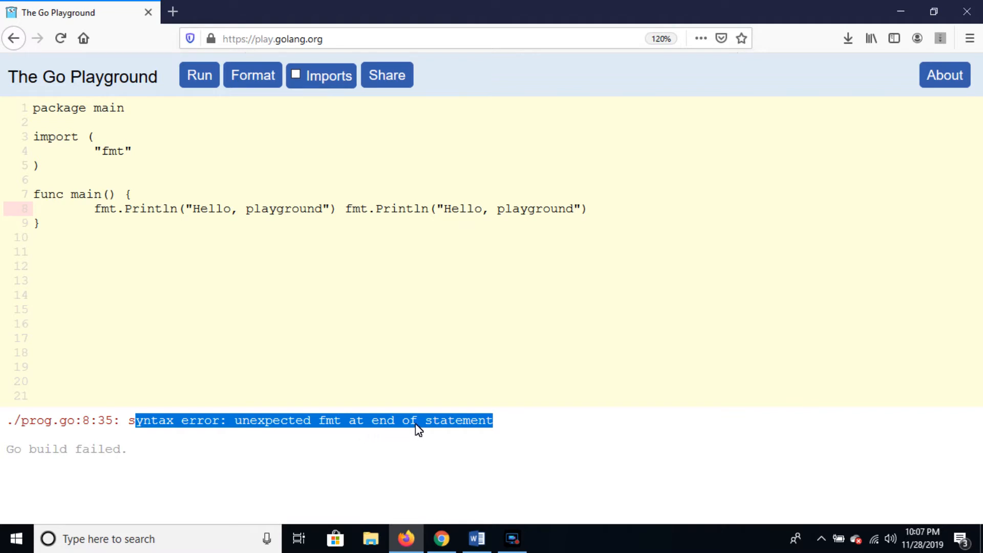
Move the second Println to its own line and run, printing Hello, playground twice.
{"action": "left_click", "coordinate": [495, 233]}
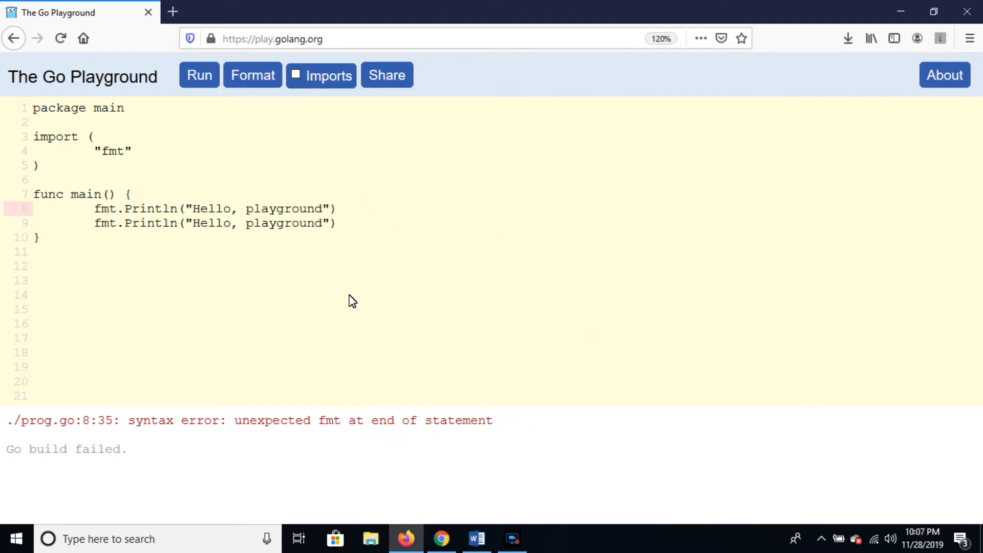
{"action": "left_click", "coordinate": [199, 75]}
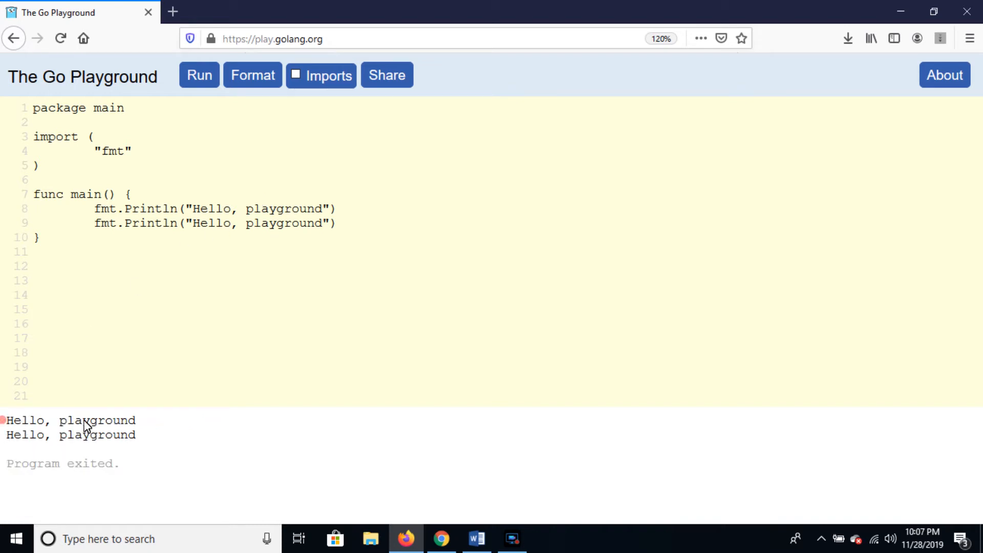
{"action": "double_click", "coordinate": [71, 420]}
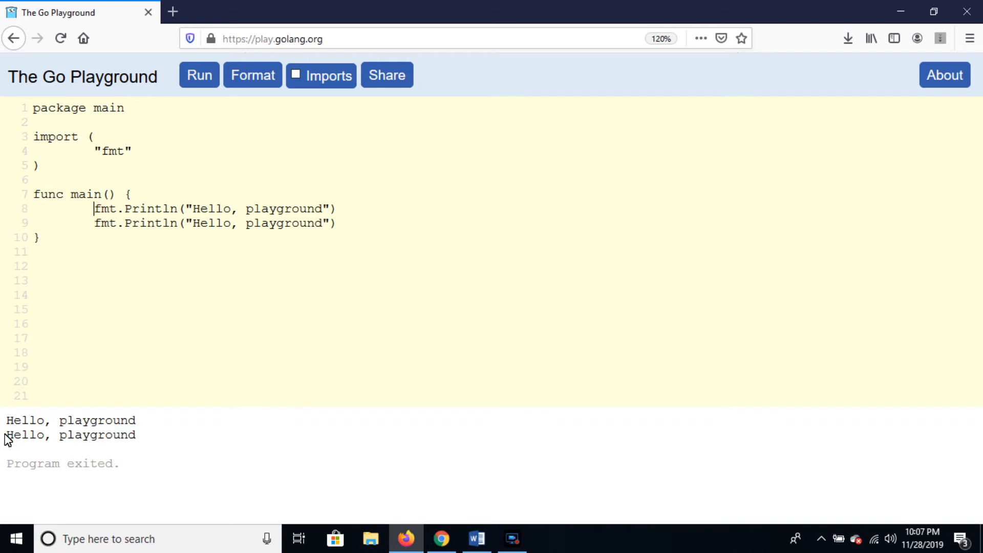
{"action": "mouse_move", "coordinate": [217, 136]}
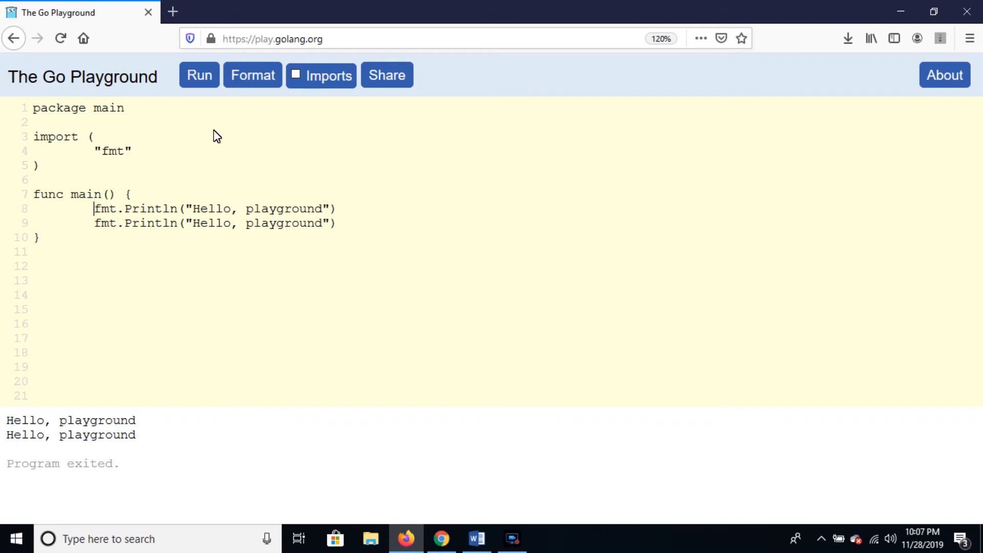
{"action": "mouse_move", "coordinate": [234, 137]}
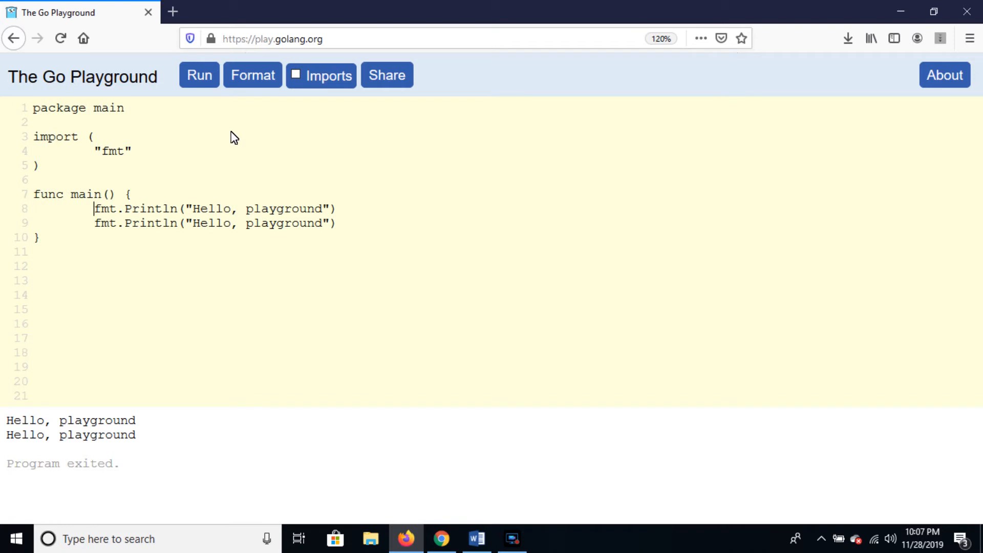
{"action": "mouse_move", "coordinate": [197, 230]}
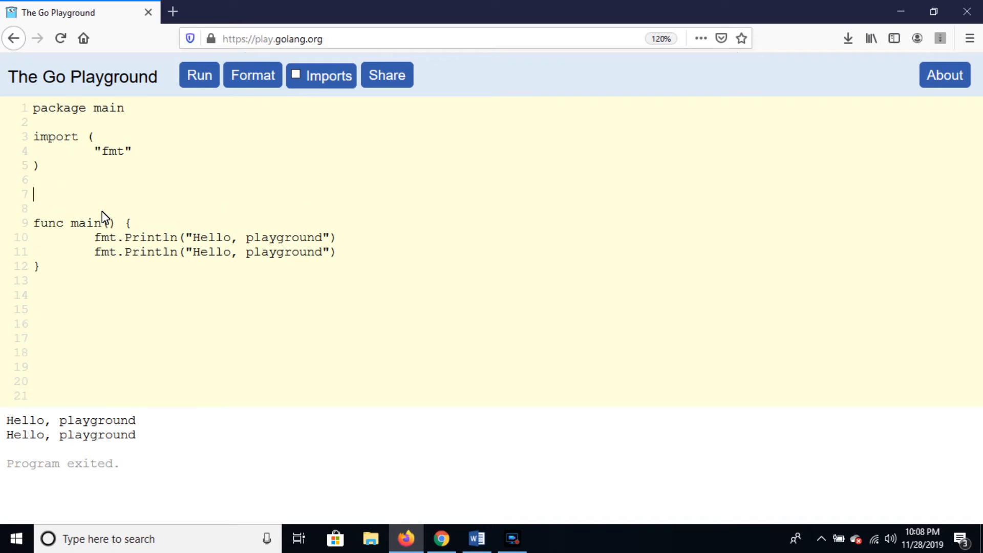
Add a comment "This is the comment" above func main and run the program.
{"action": "type", "text": "//"}
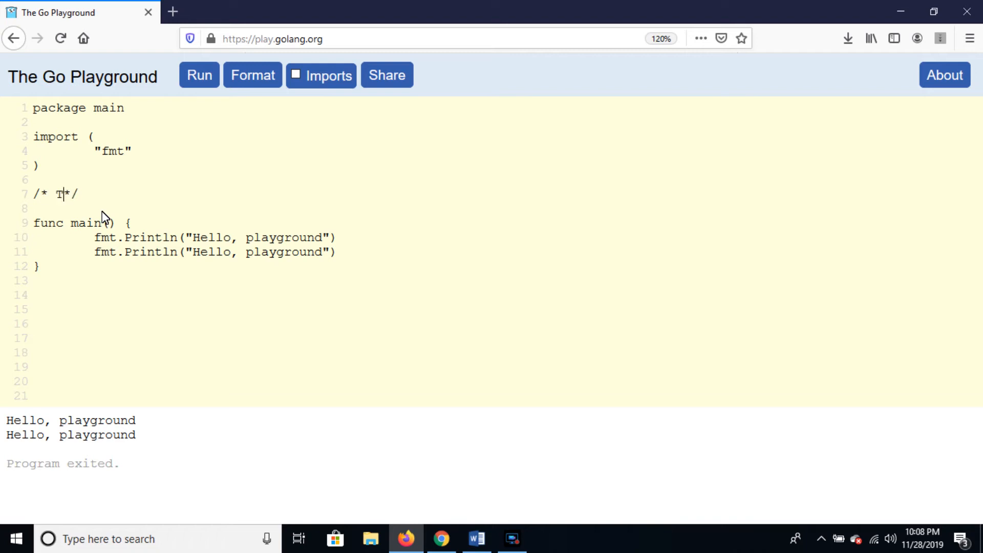
{"action": "type", "text": "his iu"}
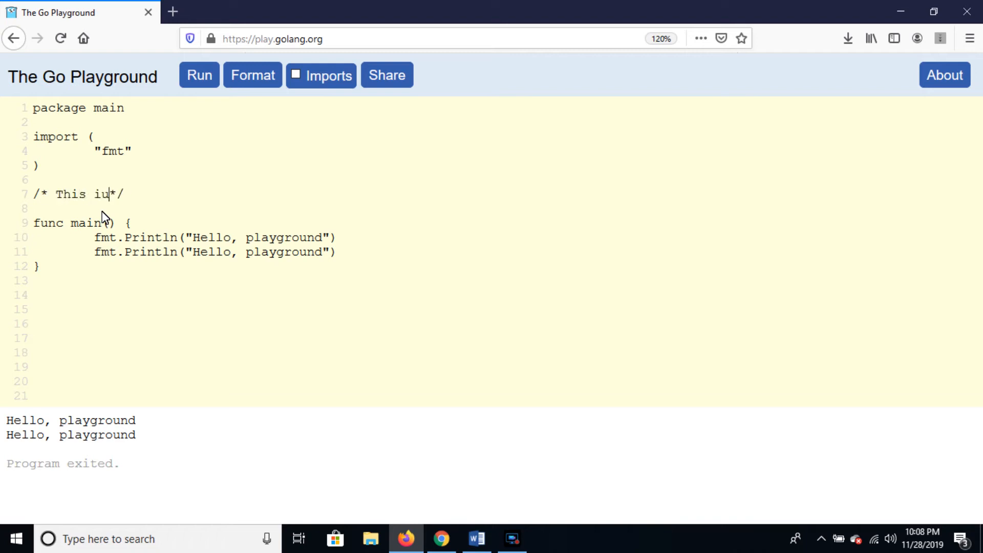
{"action": "type", "text": "s the"}
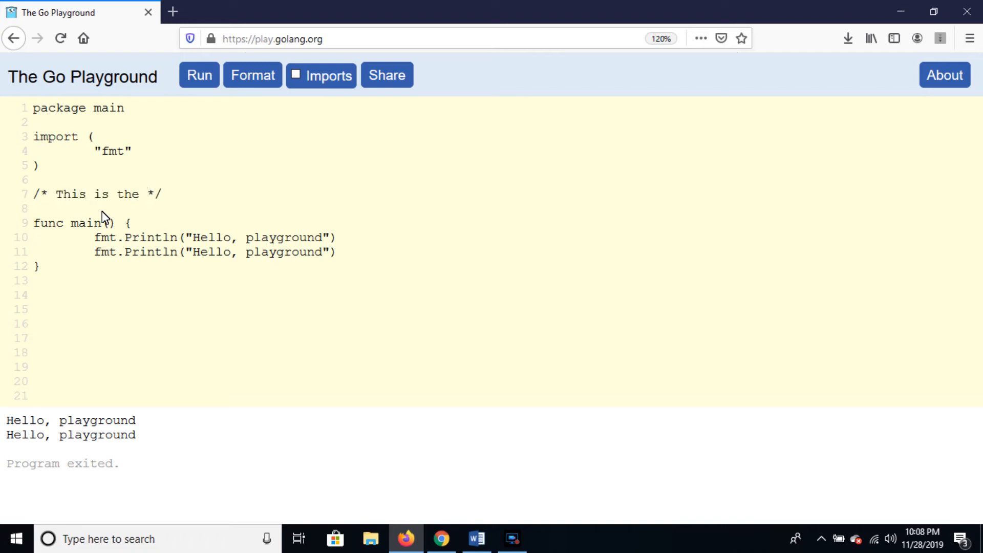
{"action": "type", "text": "comment"}
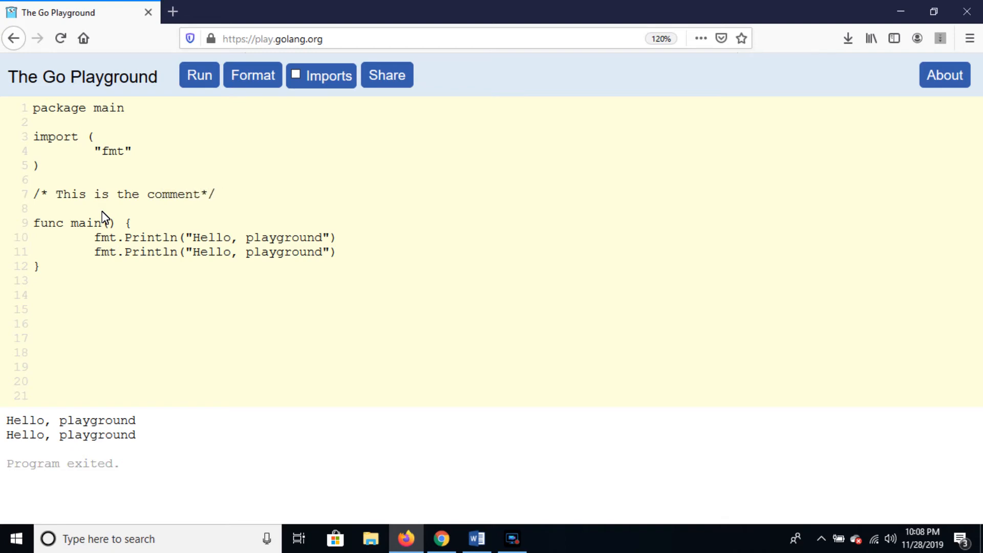
{"action": "left_click", "coordinate": [252, 75]}
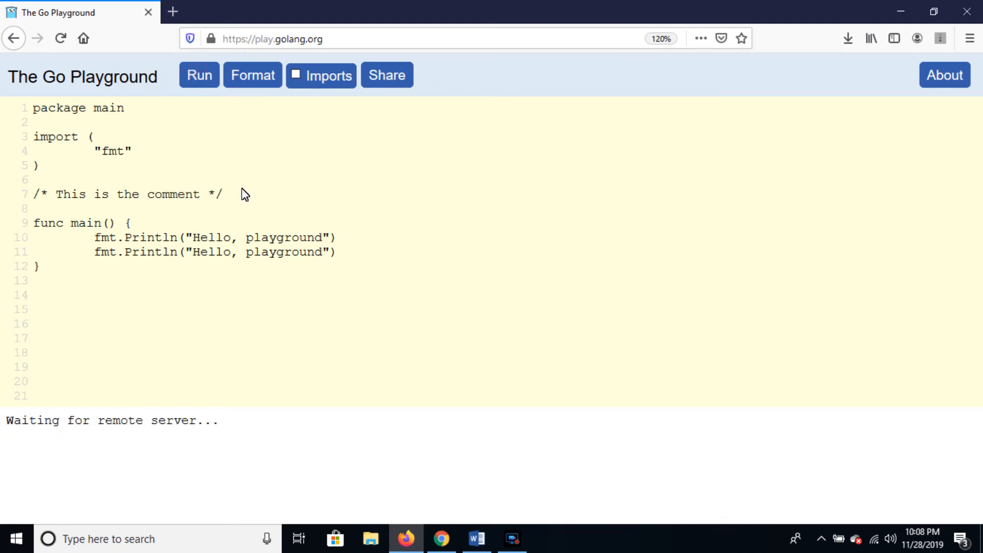
{"action": "mouse_move", "coordinate": [247, 210]}
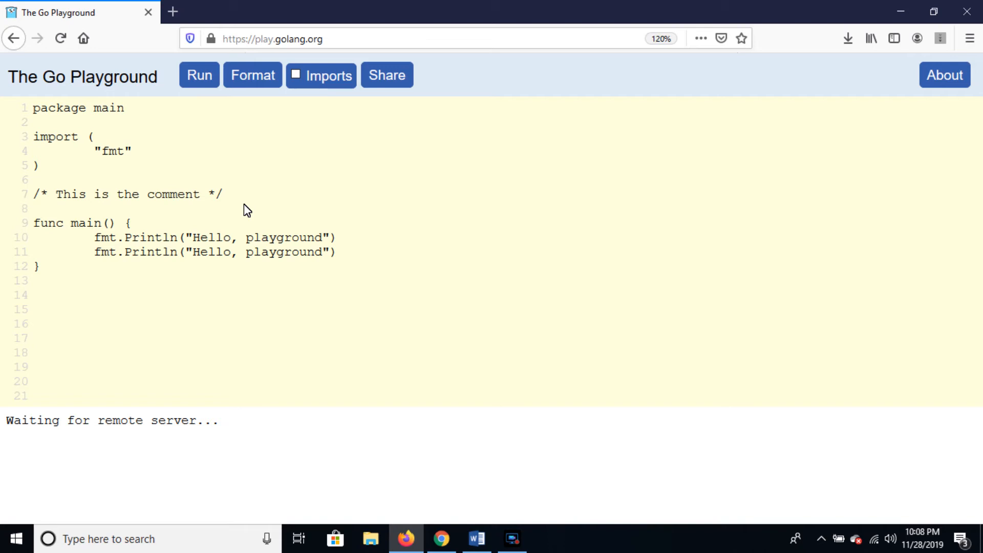
{"action": "mouse_move", "coordinate": [225, 276]}
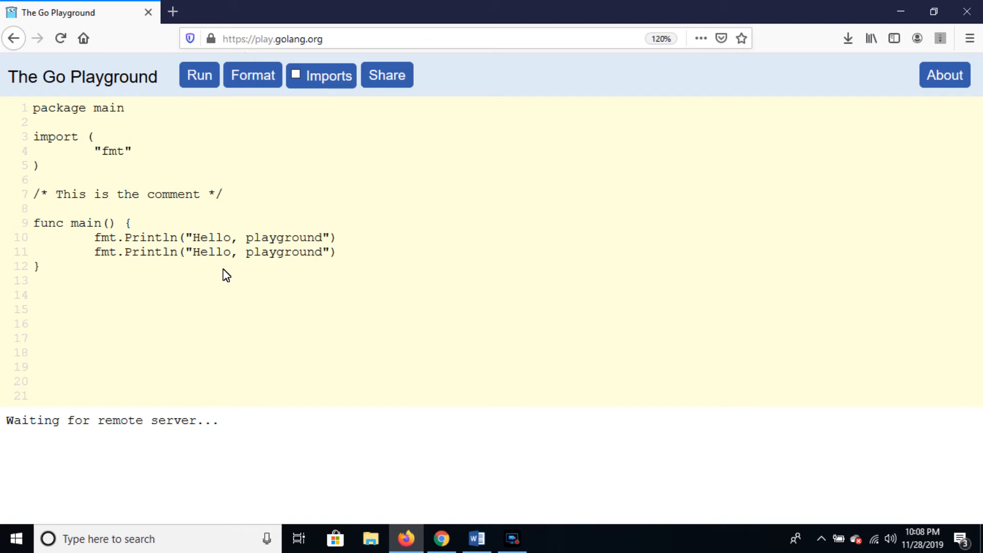
{"action": "mouse_move", "coordinate": [225, 279]}
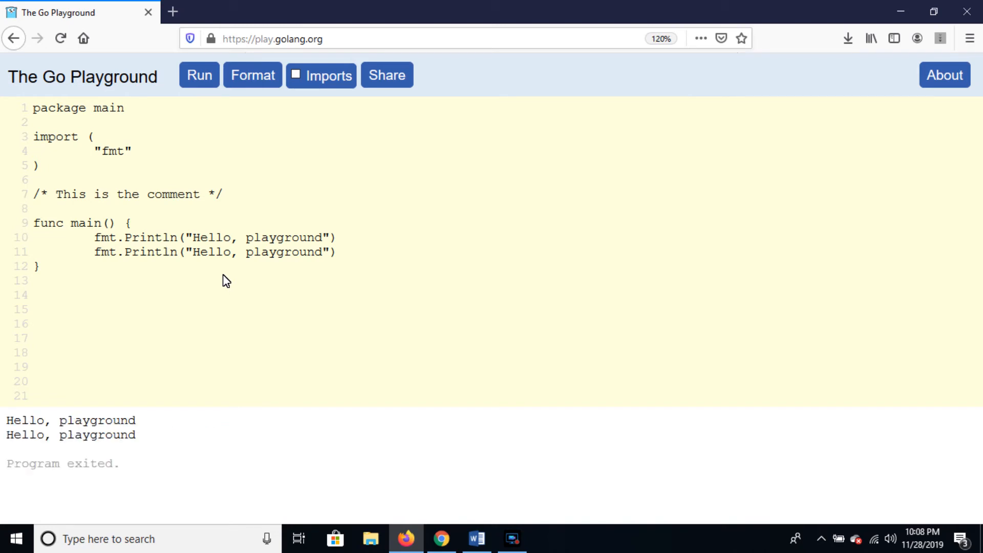
{"action": "mouse_move", "coordinate": [34, 322]}
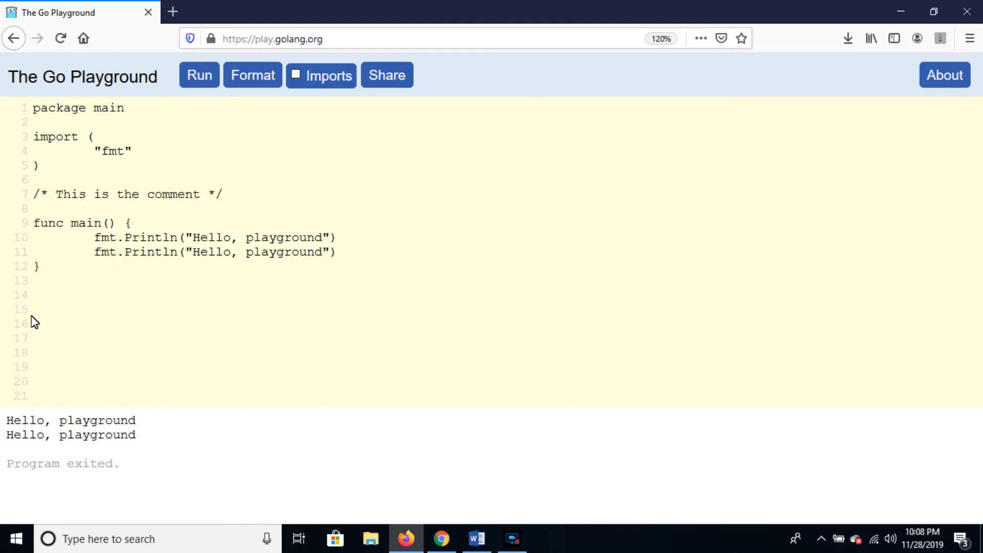
Put main's opening brace on its own line and run twice, getting missing function body errors.
{"action": "left_click", "coordinate": [115, 223]}
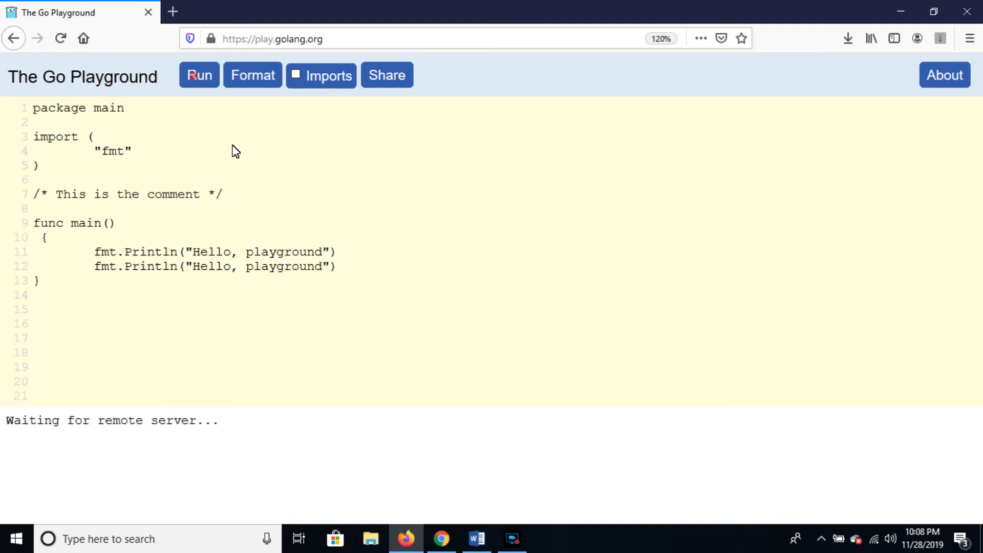
{"action": "mouse_move", "coordinate": [153, 384]}
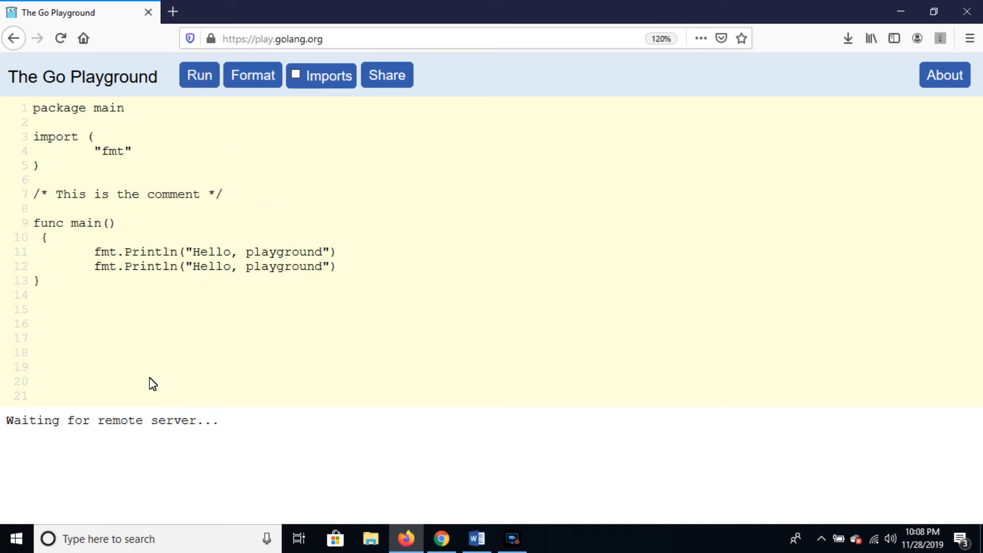
{"action": "mouse_move", "coordinate": [24, 431]}
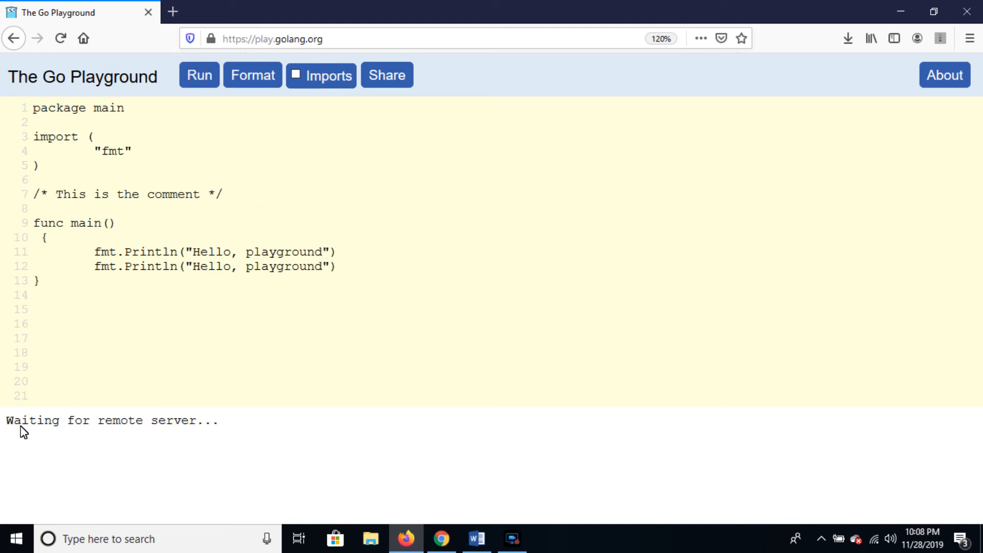
{"action": "mouse_move", "coordinate": [254, 442]}
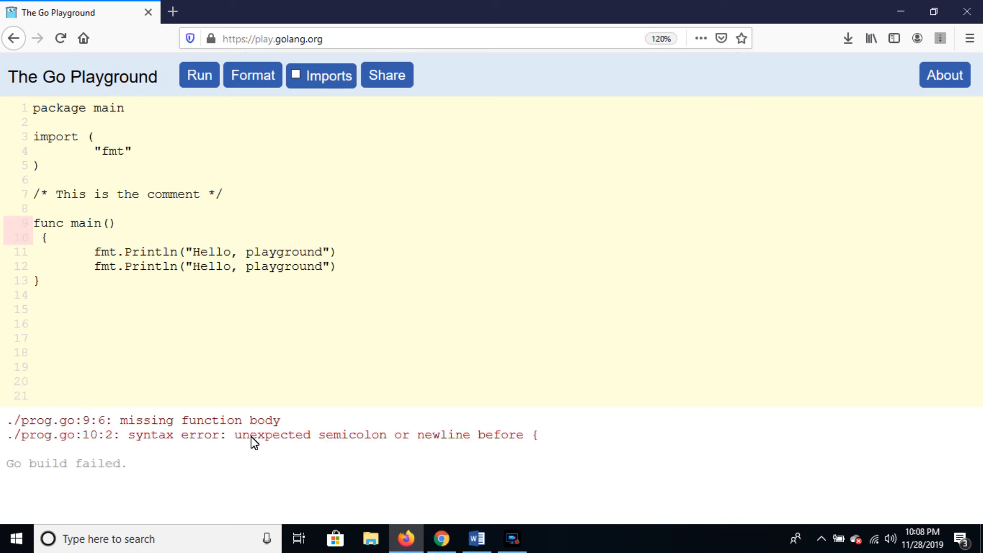
{"action": "mouse_move", "coordinate": [266, 435]}
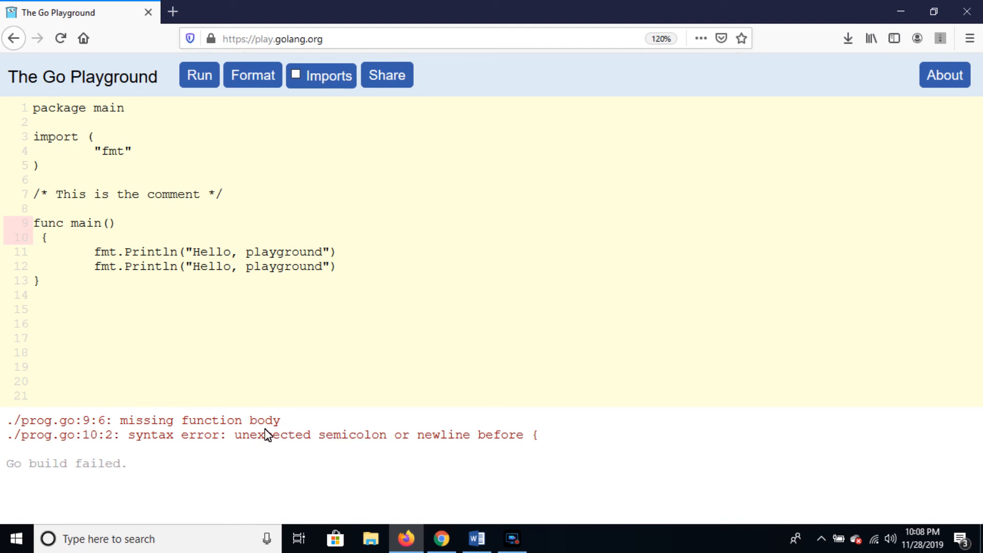
{"action": "mouse_move", "coordinate": [348, 453]}
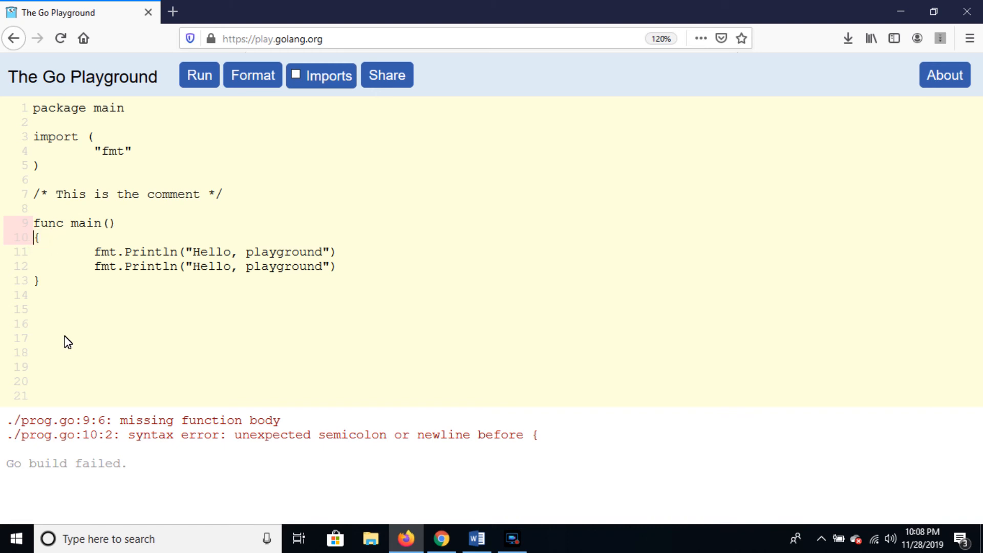
{"action": "left_click", "coordinate": [198, 75]}
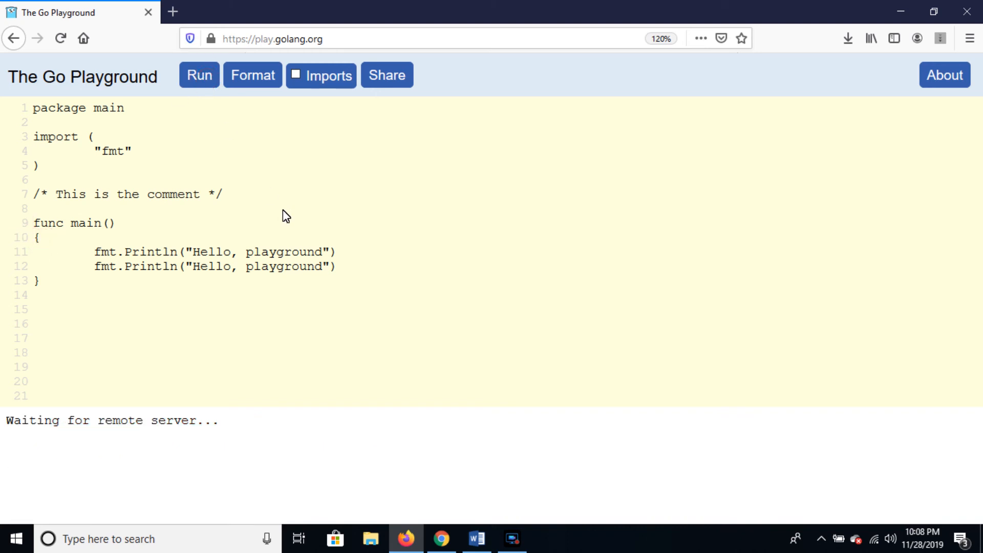
{"action": "mouse_move", "coordinate": [234, 440]}
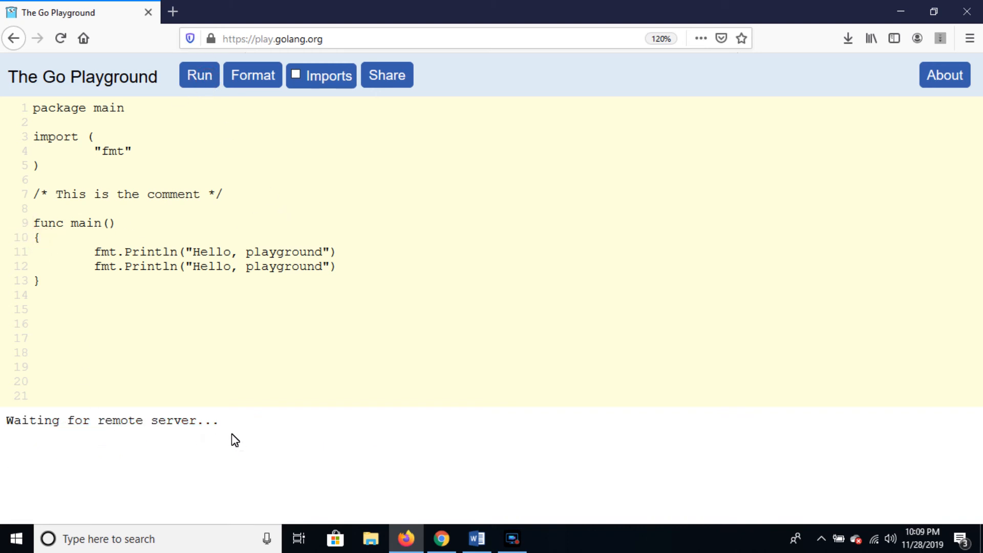
{"action": "left_click", "coordinate": [199, 74]}
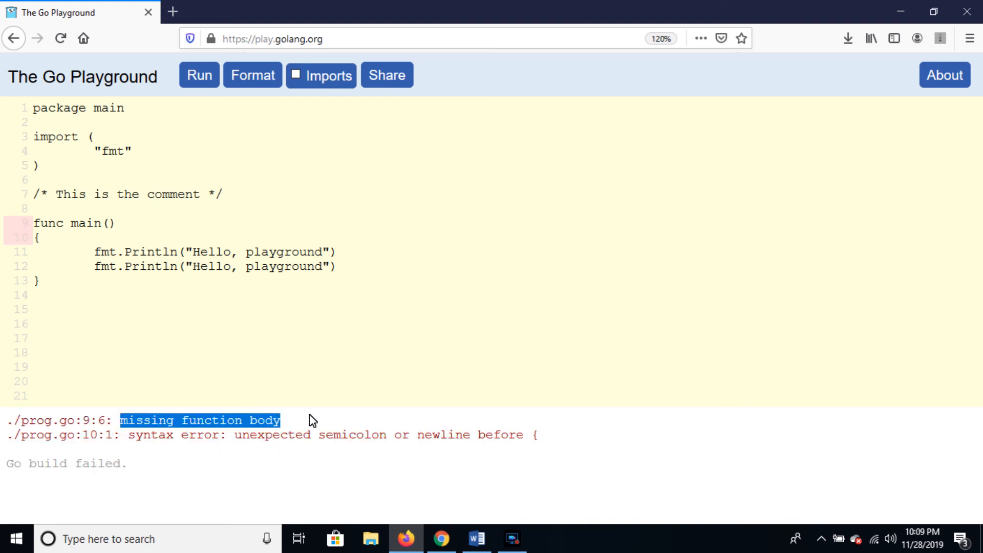
Return the opening brace to the func main() line and run the program again.
{"action": "left_click", "coordinate": [36, 236]}
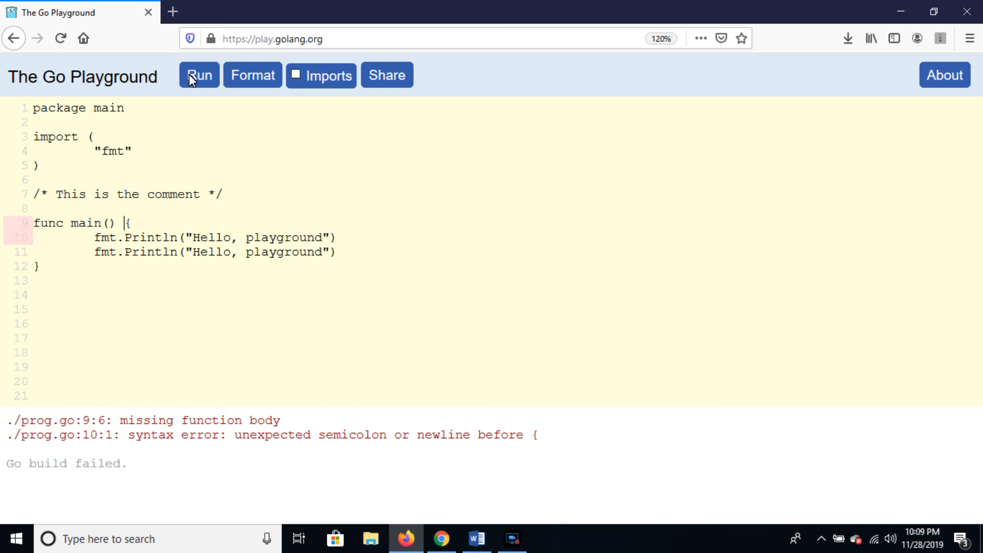
{"action": "left_click", "coordinate": [199, 74]}
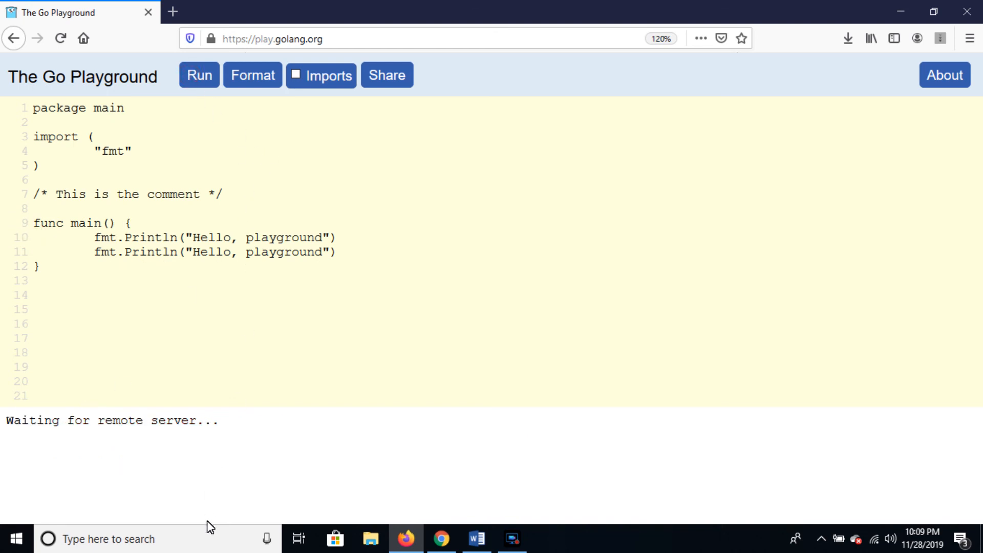
{"action": "mouse_move", "coordinate": [230, 464]}
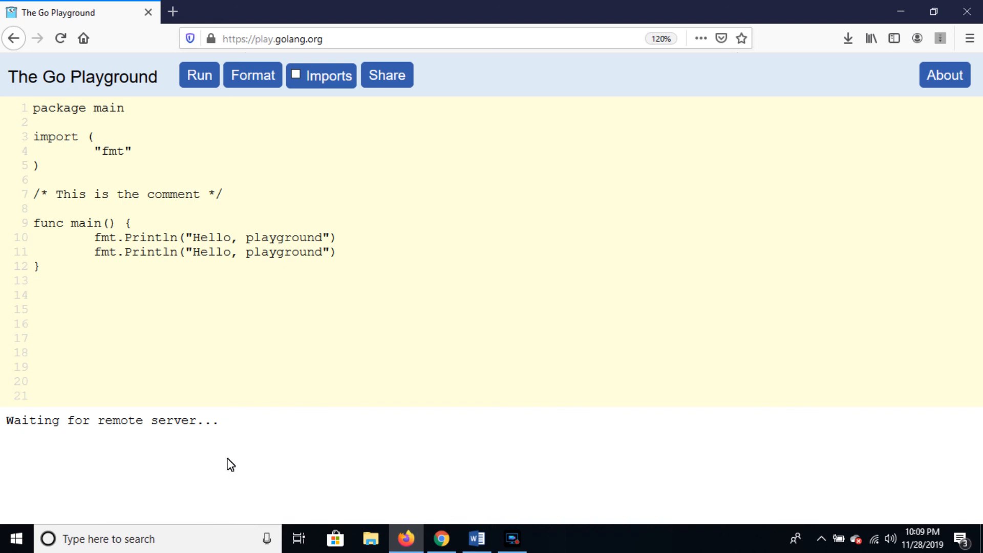
{"action": "mouse_move", "coordinate": [194, 448]}
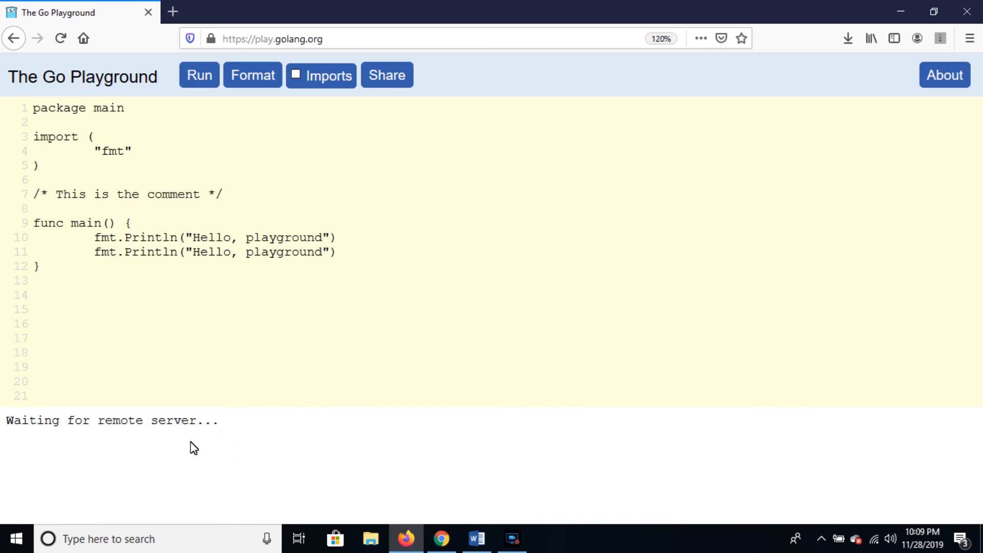